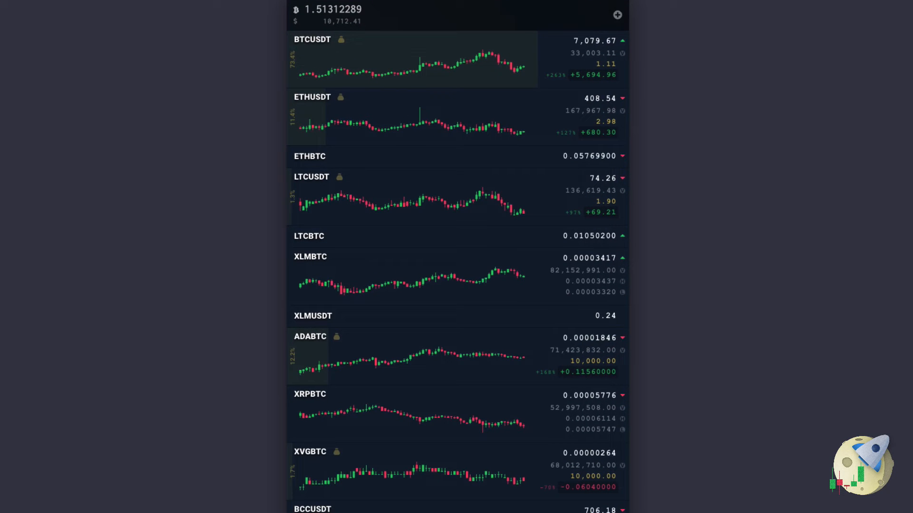
Search markets for BTC-DOGE and follow the Bittrex BTC-DOGE market.
{"action": "left_click", "coordinate": [617, 14]}
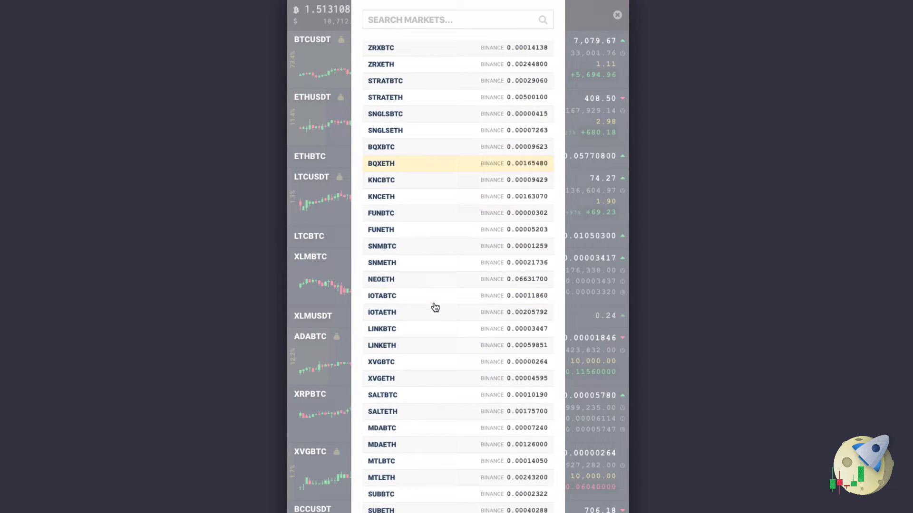
{"action": "type", "text": "BTC-DOGE"}
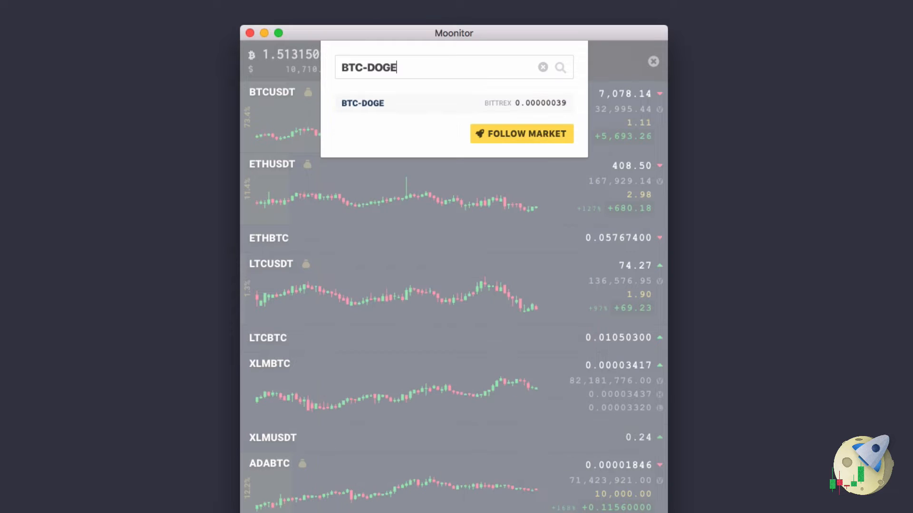
{"action": "left_click", "coordinate": [521, 133]}
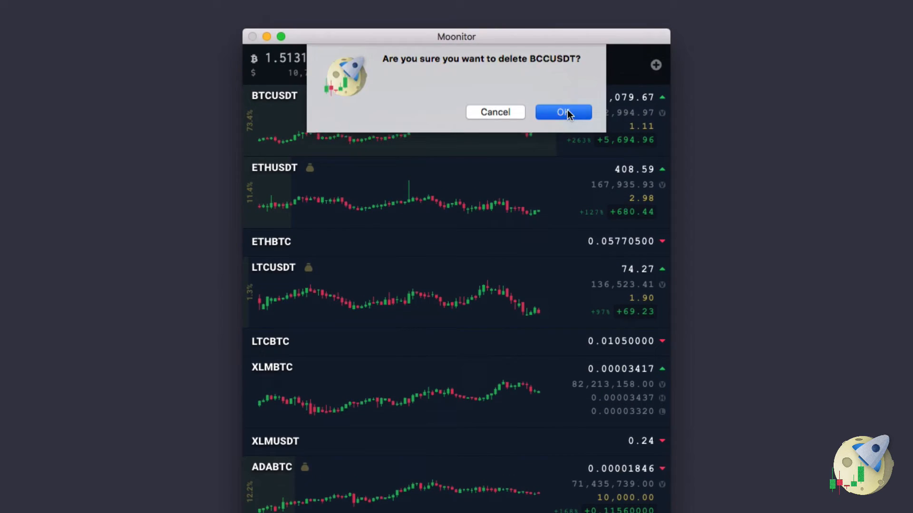
Confirm deleting the BCCUSDT market from the watchlist.
{"action": "left_click", "coordinate": [561, 112]}
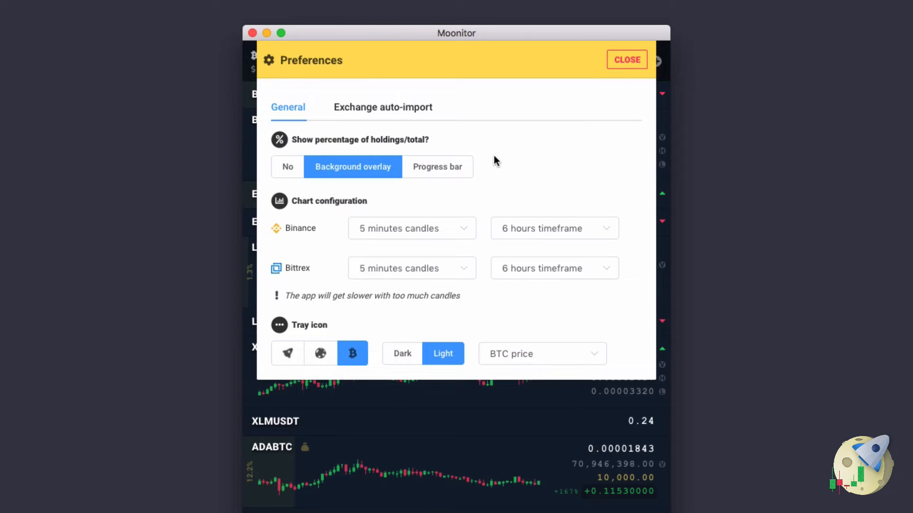
Set Binance charts to 1 day candles over a 2 months timeframe and close Preferences.
{"action": "left_click", "coordinate": [411, 227]}
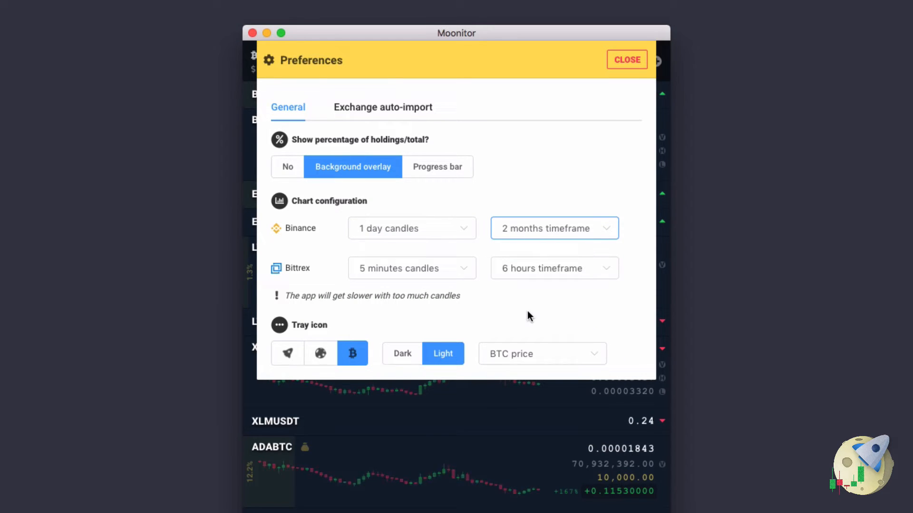
{"action": "left_click", "coordinate": [627, 58]}
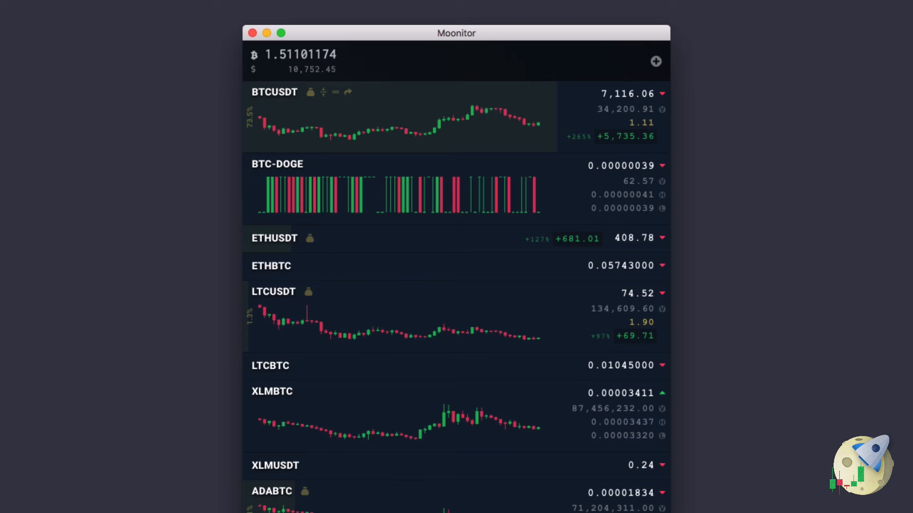
{"action": "mouse_move", "coordinate": [499, 123]}
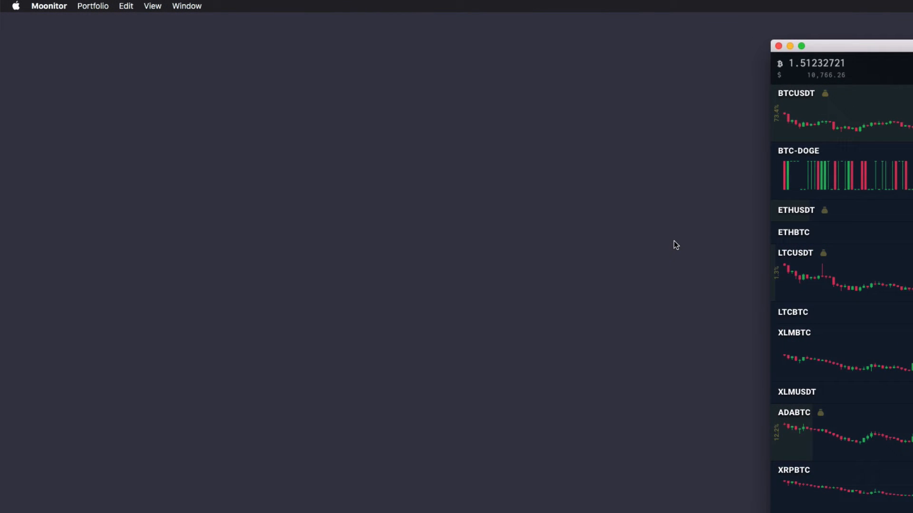
Empty all bags via Portfolio > Empty all bags and confirm.
{"action": "left_click", "coordinate": [92, 5]}
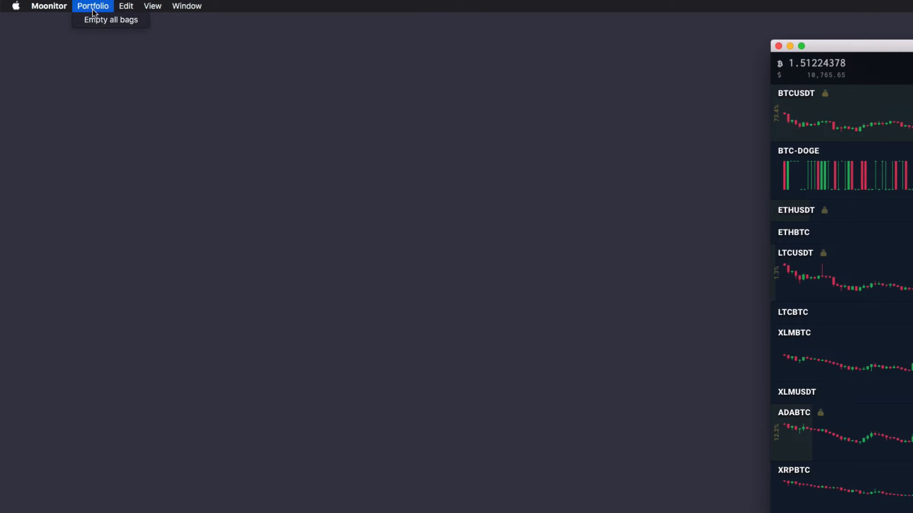
{"action": "left_click", "coordinate": [110, 19]}
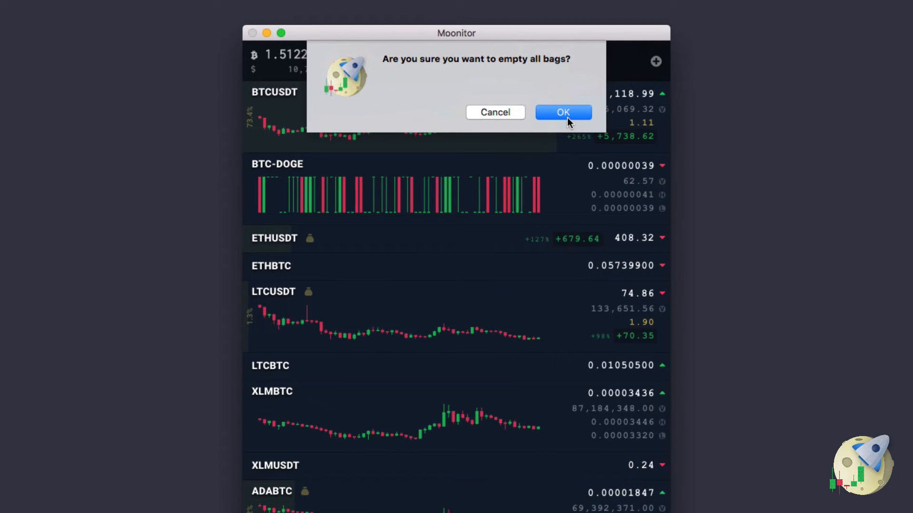
{"action": "left_click", "coordinate": [562, 112]}
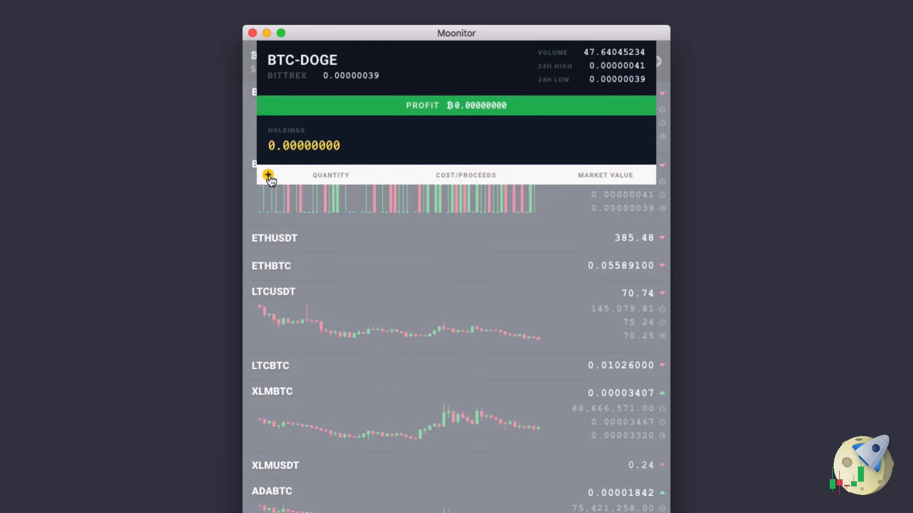
Save a BTC-DOGE purchase of 1,000,000 at 0.00000016 dated 2017-11-02.
{"action": "left_click", "coordinate": [268, 175]}
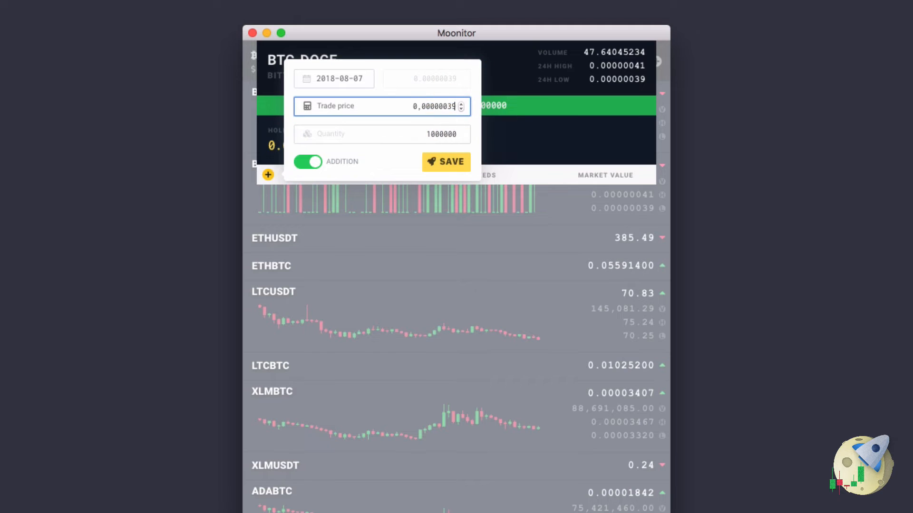
{"action": "left_click", "coordinate": [332, 79]}
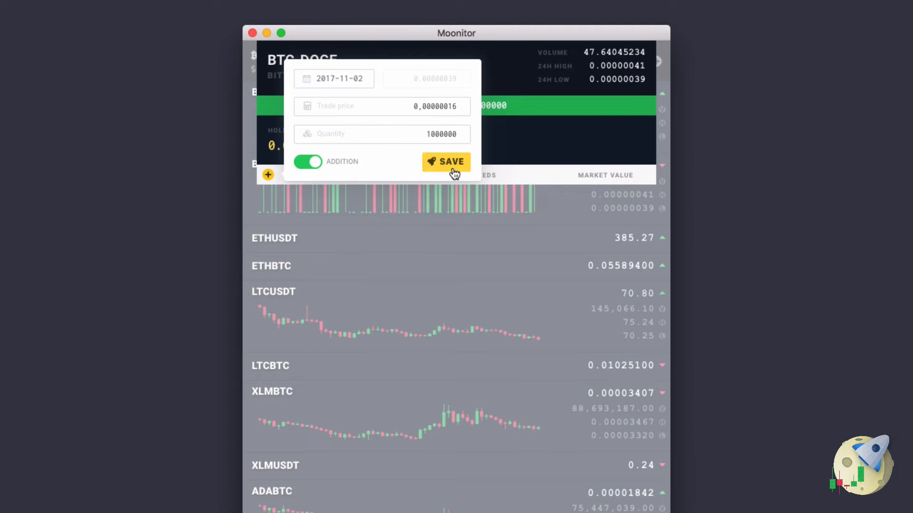
{"action": "left_click", "coordinate": [446, 162]}
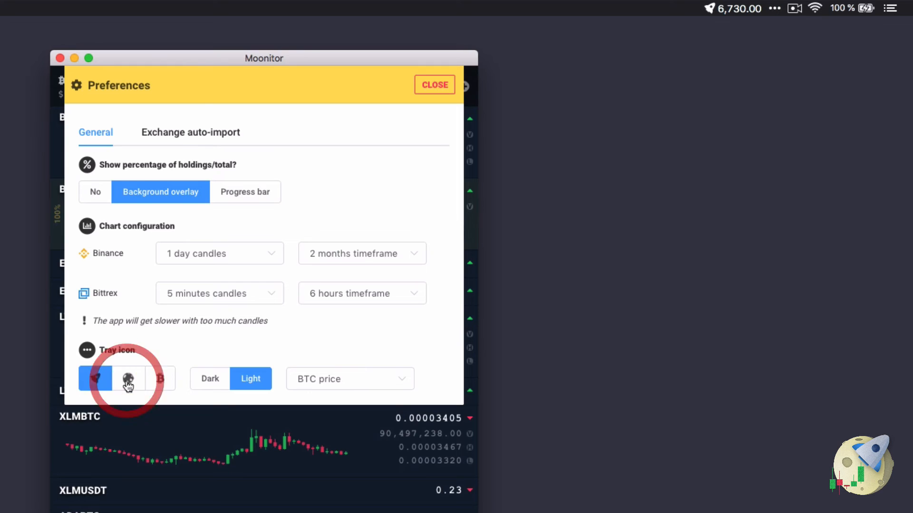
Set the tray icon to the Bitcoin symbol, check Exchange auto-import, and close Preferences.
{"action": "left_click", "coordinate": [160, 378]}
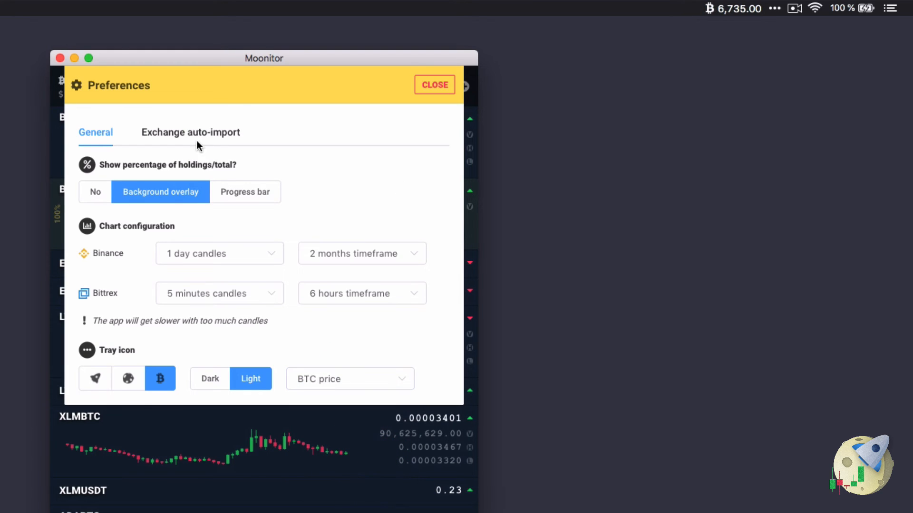
{"action": "left_click", "coordinate": [190, 133]}
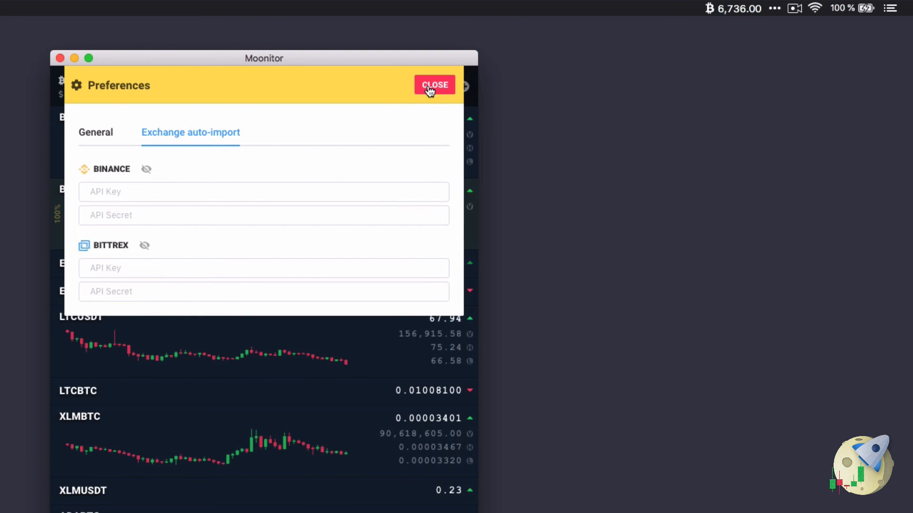
{"action": "left_click", "coordinate": [435, 85]}
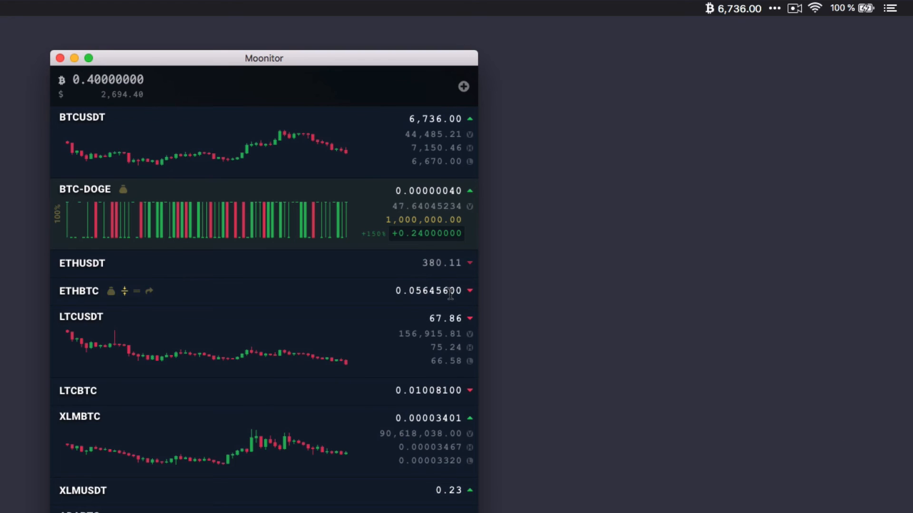